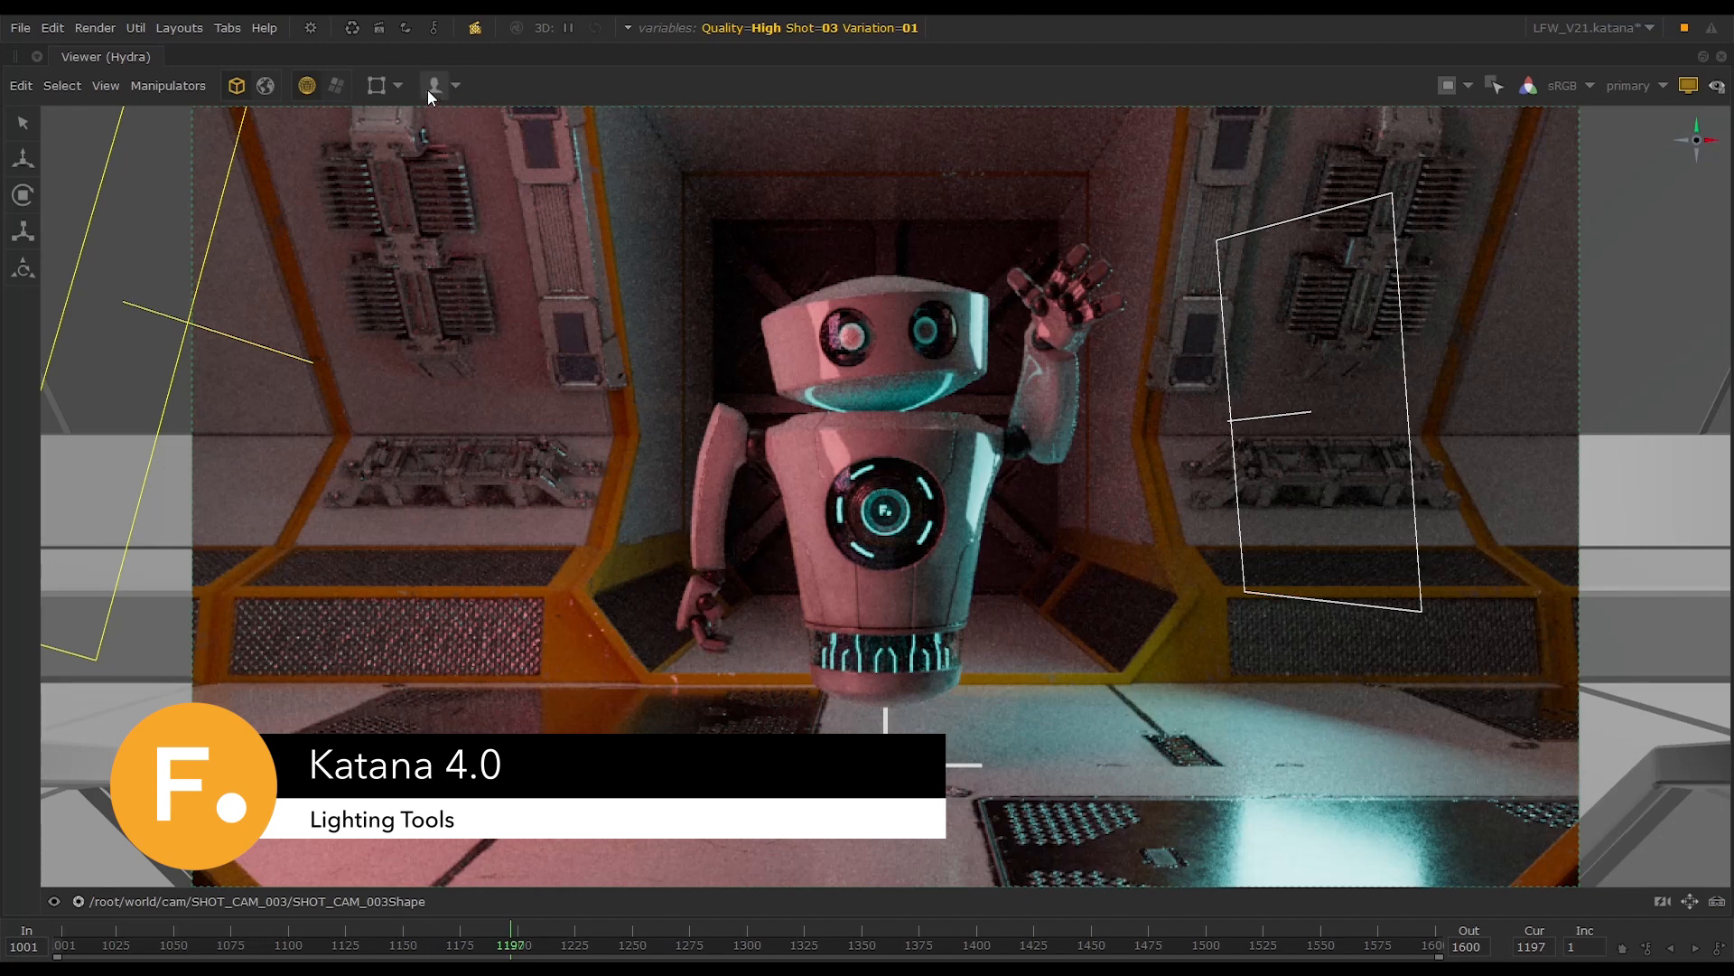
# Switch the Hydra viewer into lighting mode to expose the GafferThree area light HUD
pyautogui.click(435, 85)
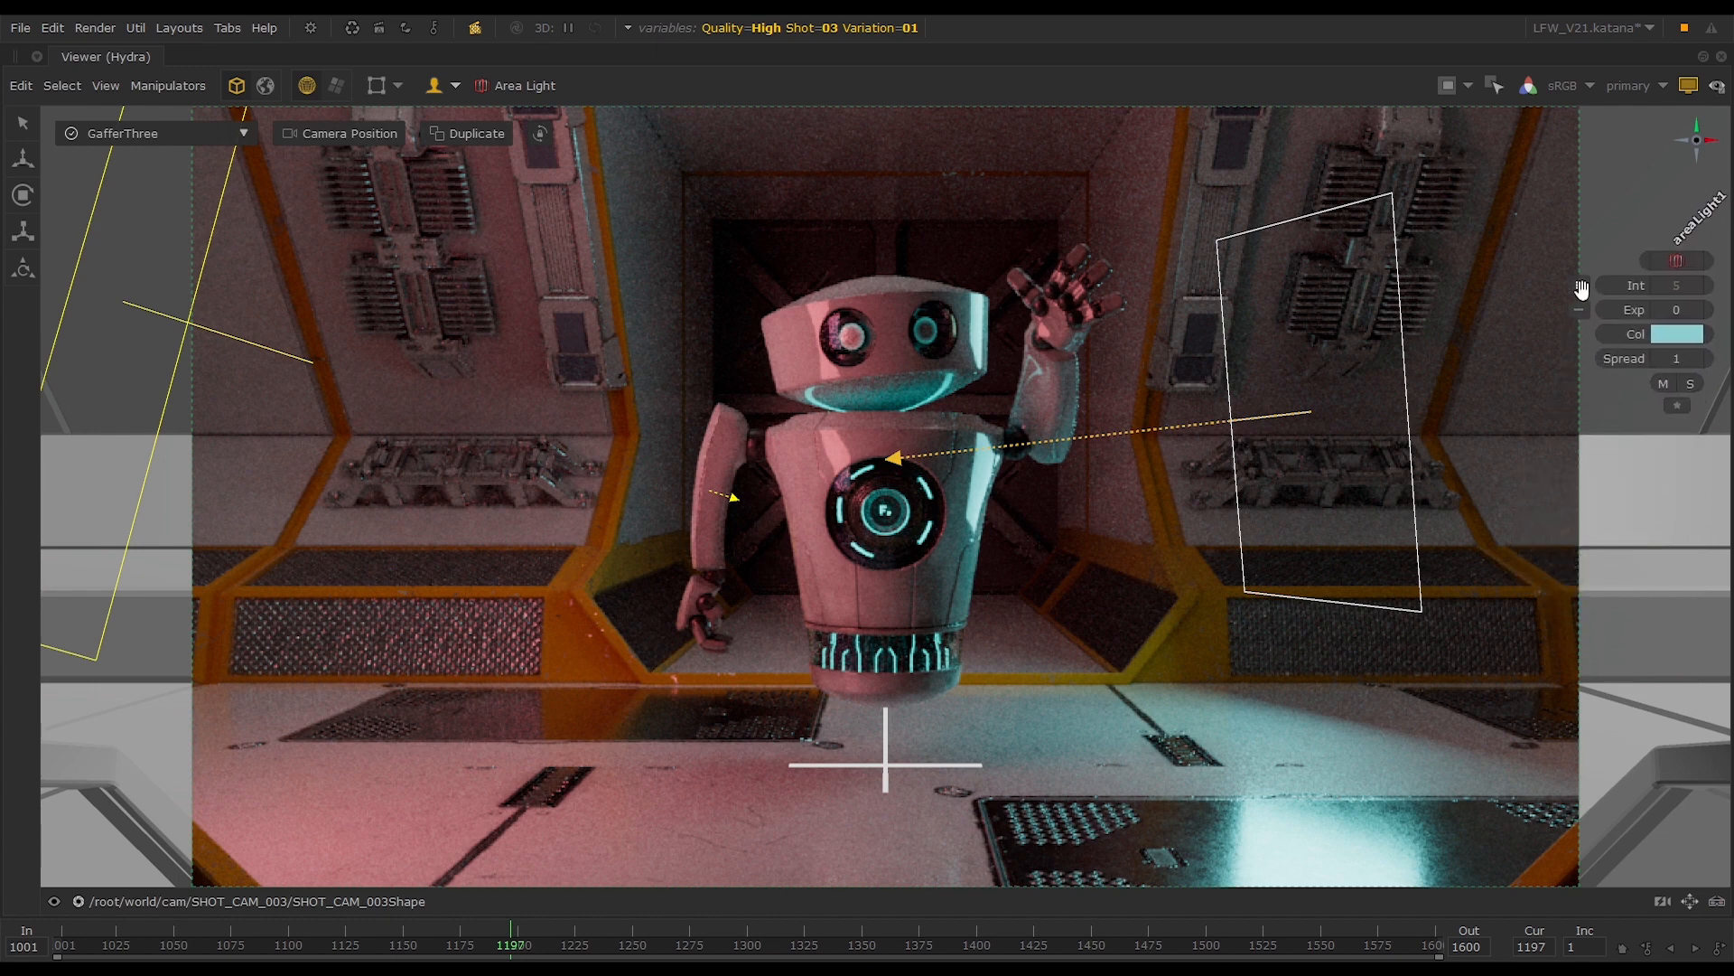
# Target the SEQUENCE_Lights rig so its cyan areaLight1 can be set to intensity 12, spread 0.5
pyautogui.click(521, 85)
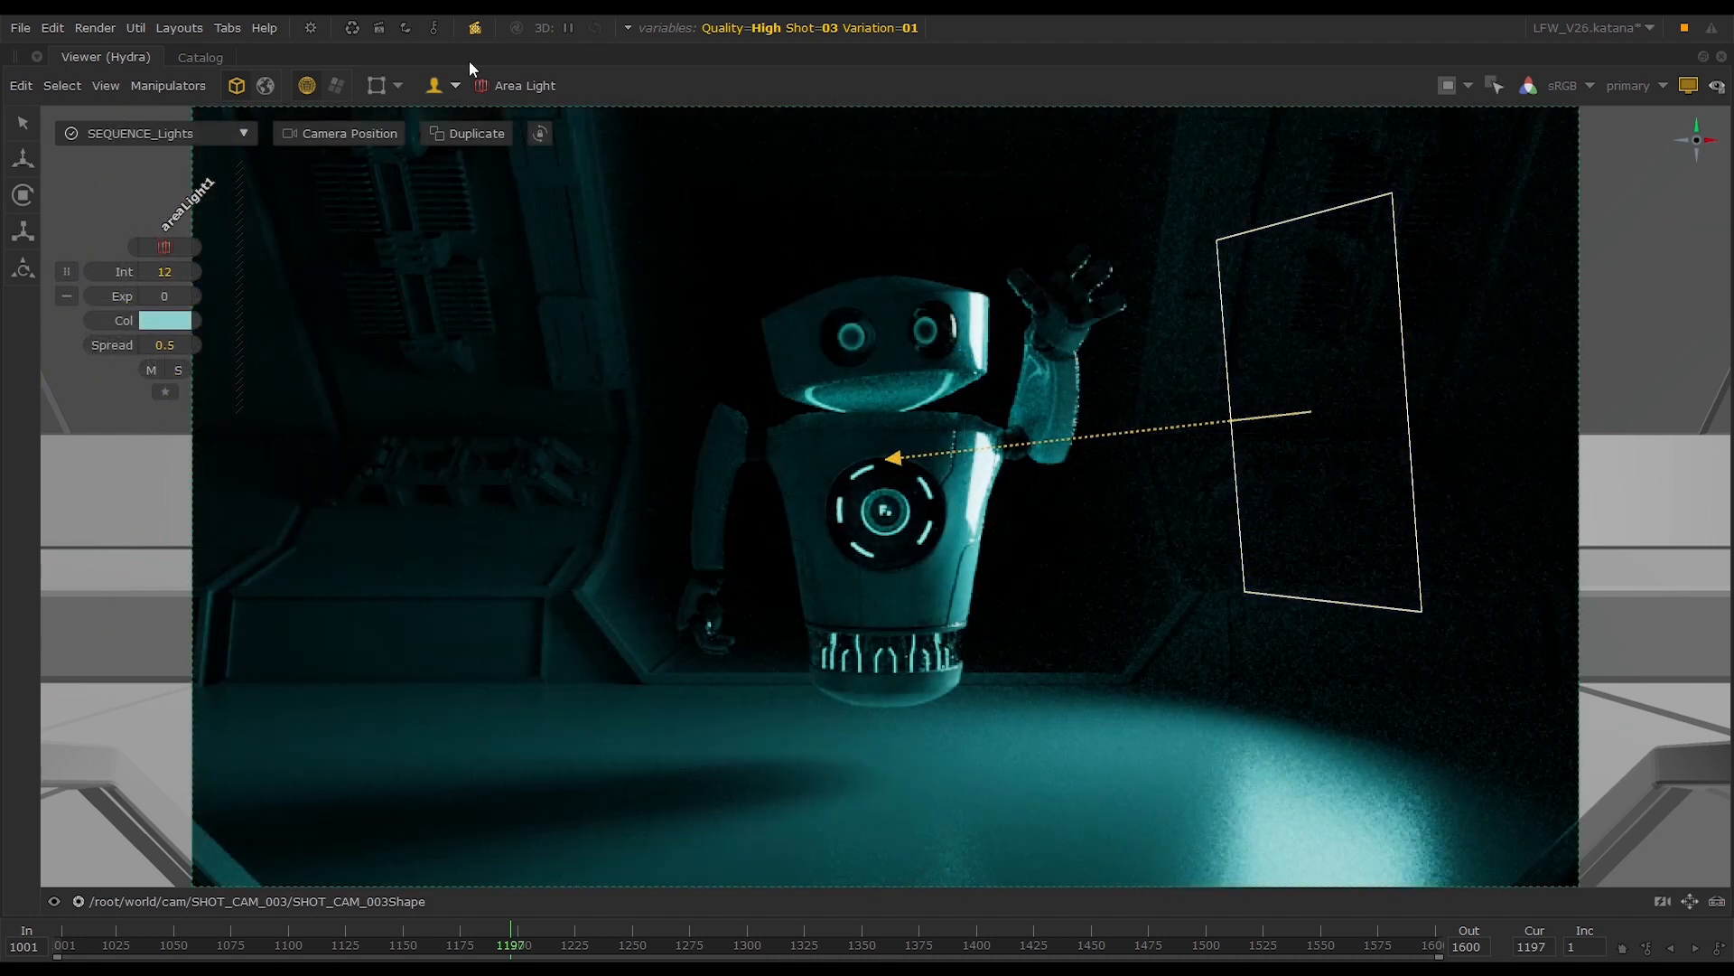
# Place the area light by its specular highlight, then by its reflection on the robot
pyautogui.click(453, 85)
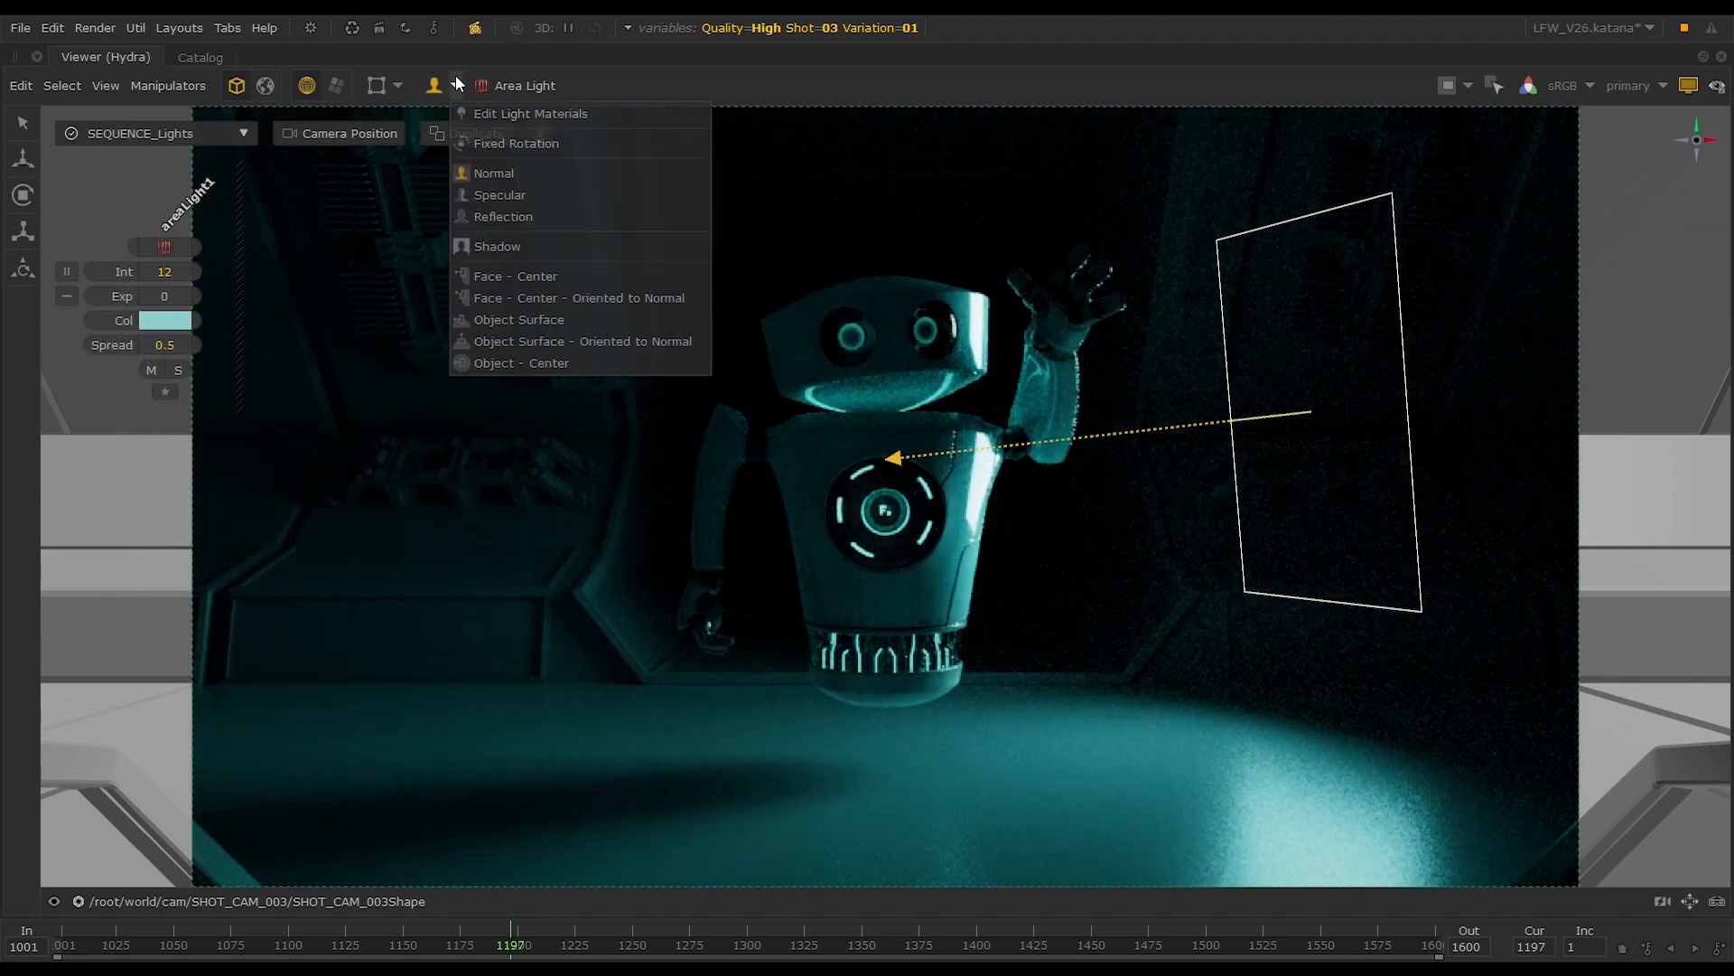
pyautogui.moveTo(493, 173)
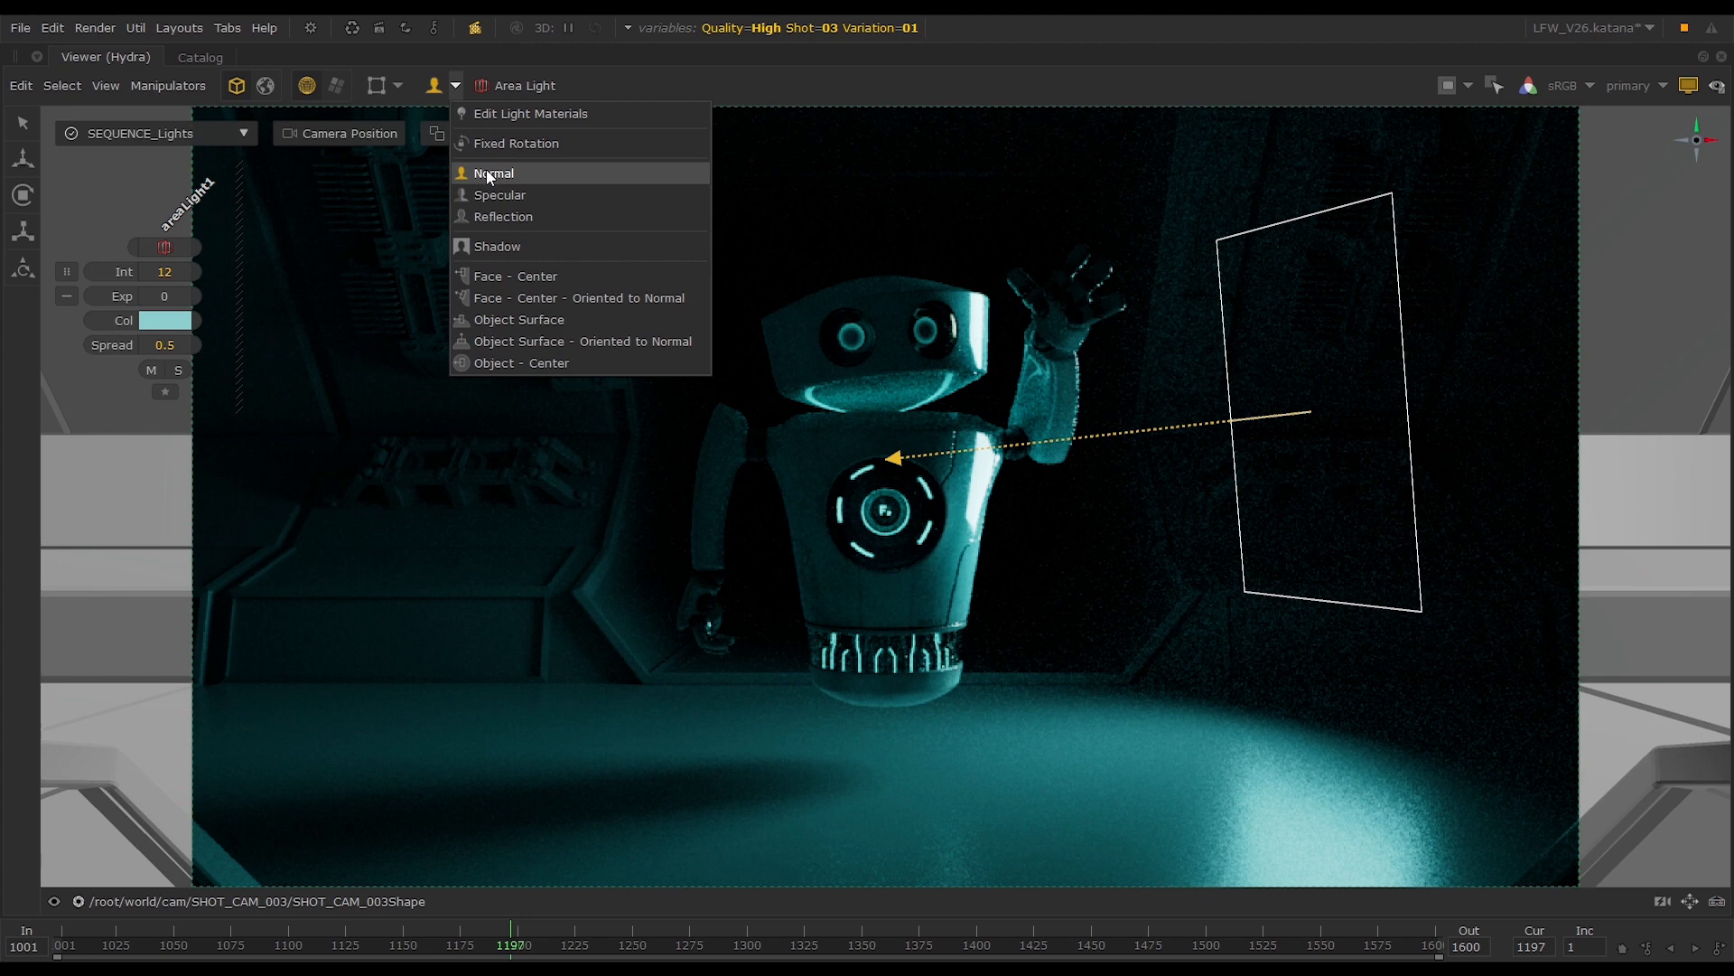
pyautogui.moveTo(499, 196)
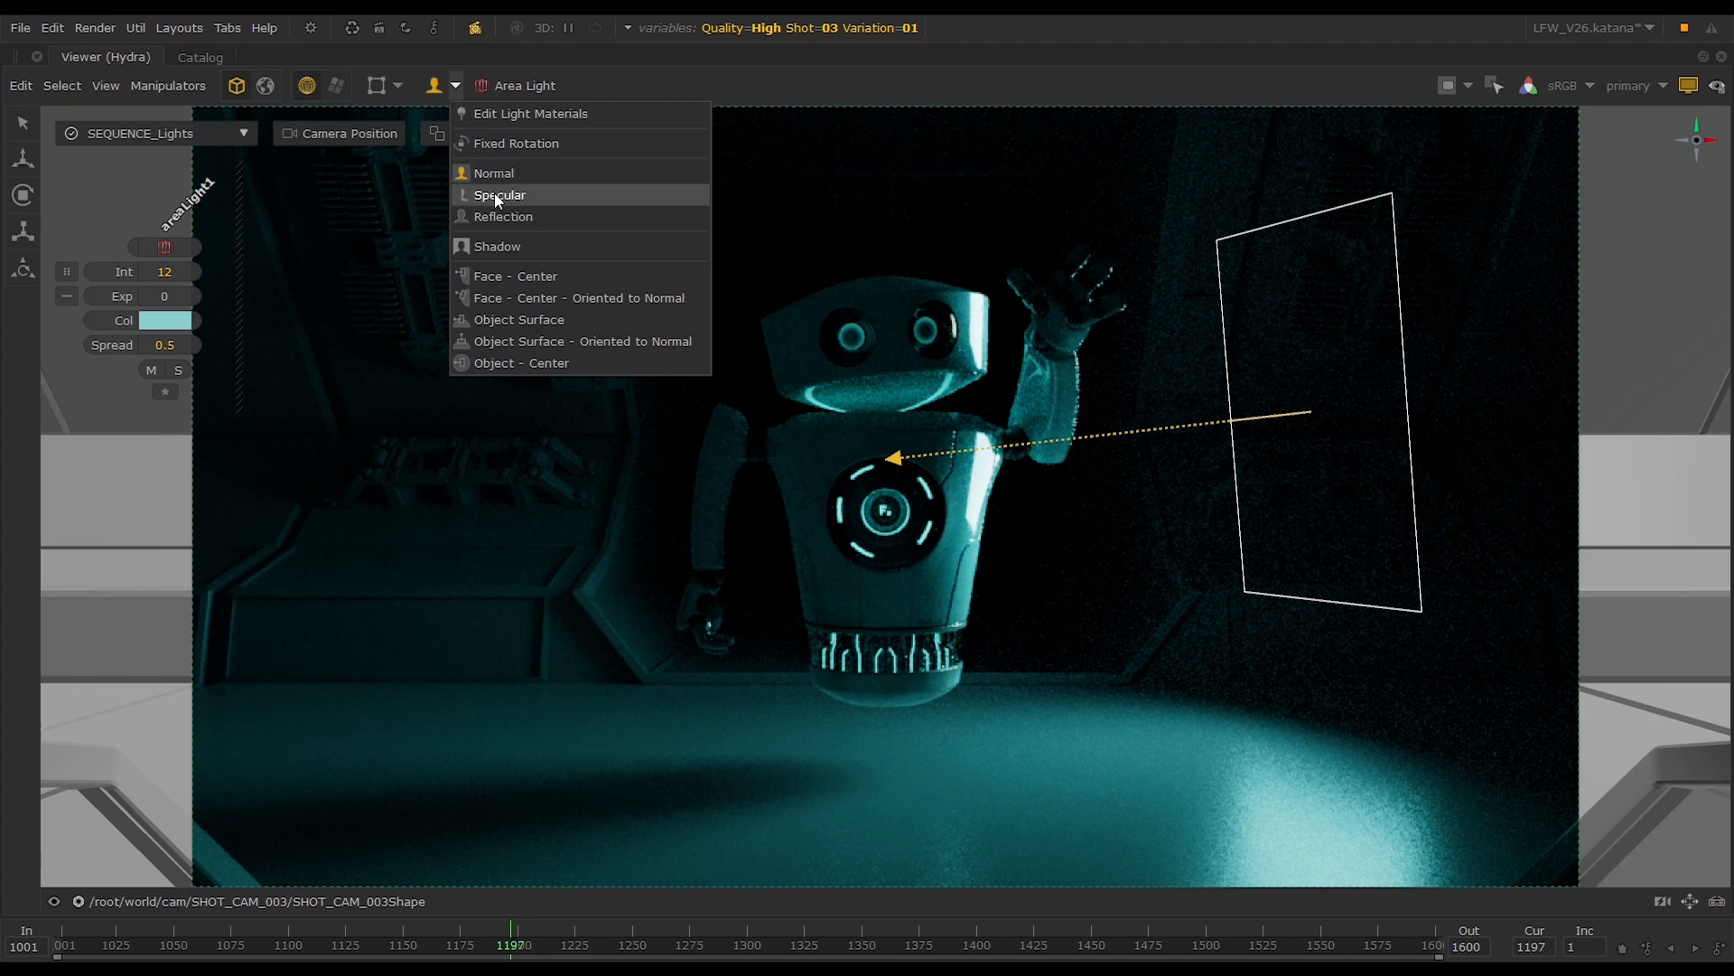
pyautogui.click(499, 195)
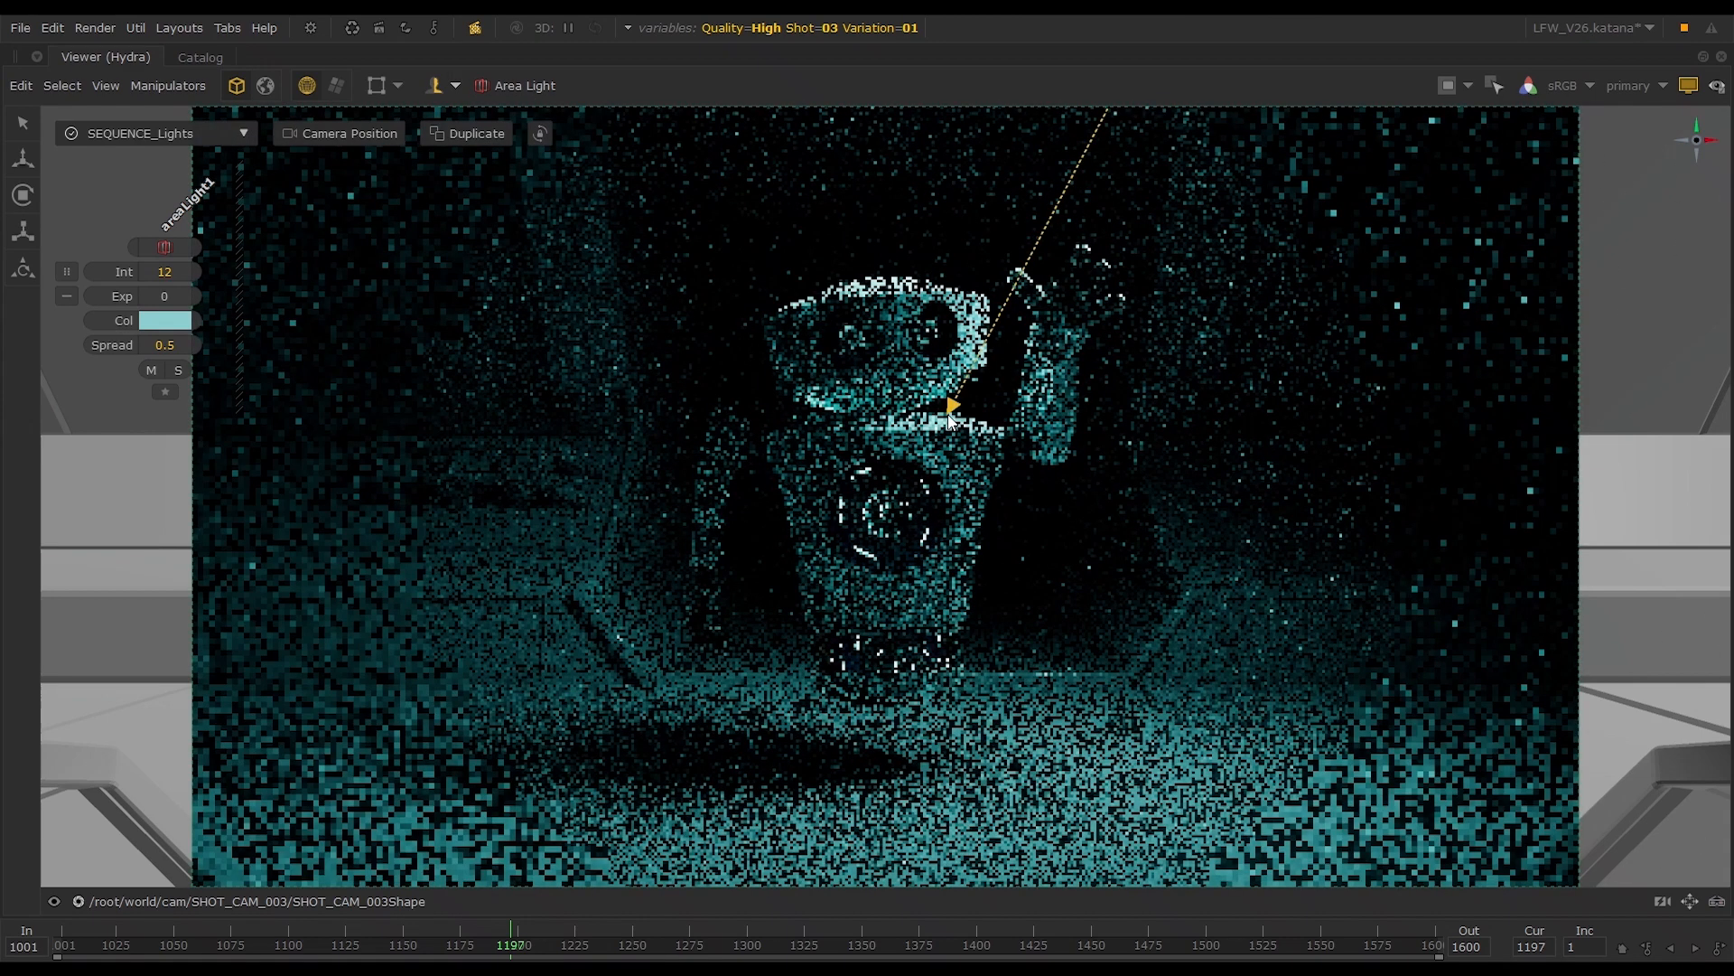
pyautogui.click(455, 85)
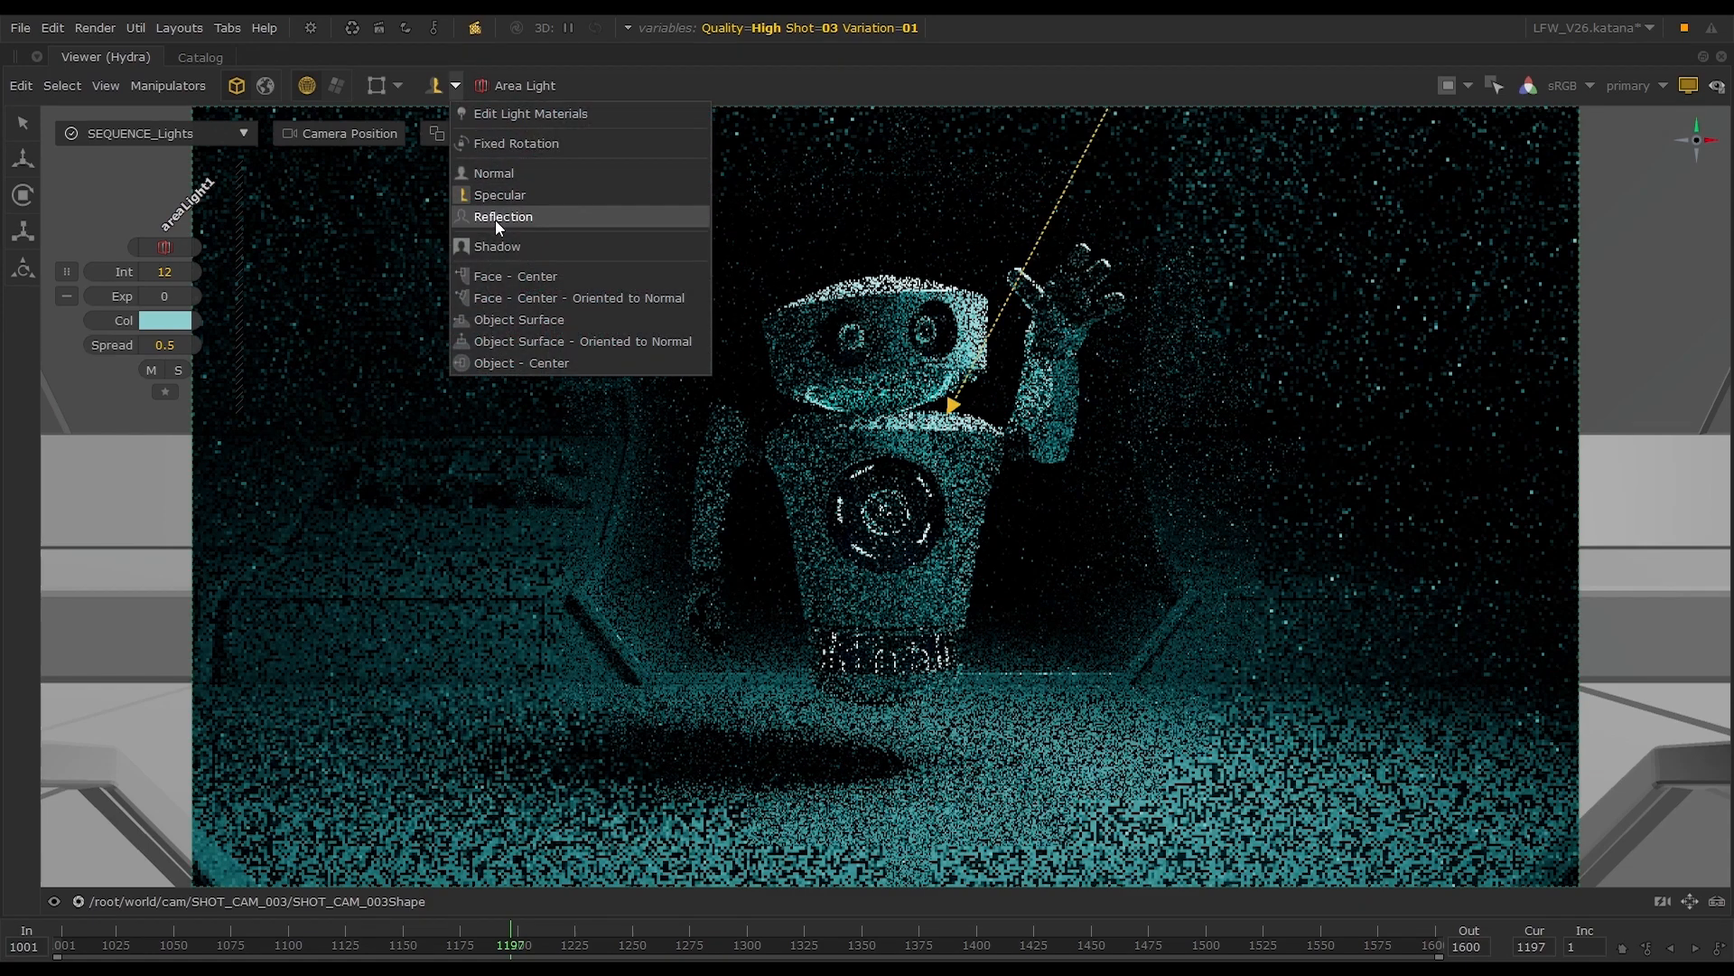
pyautogui.click(502, 215)
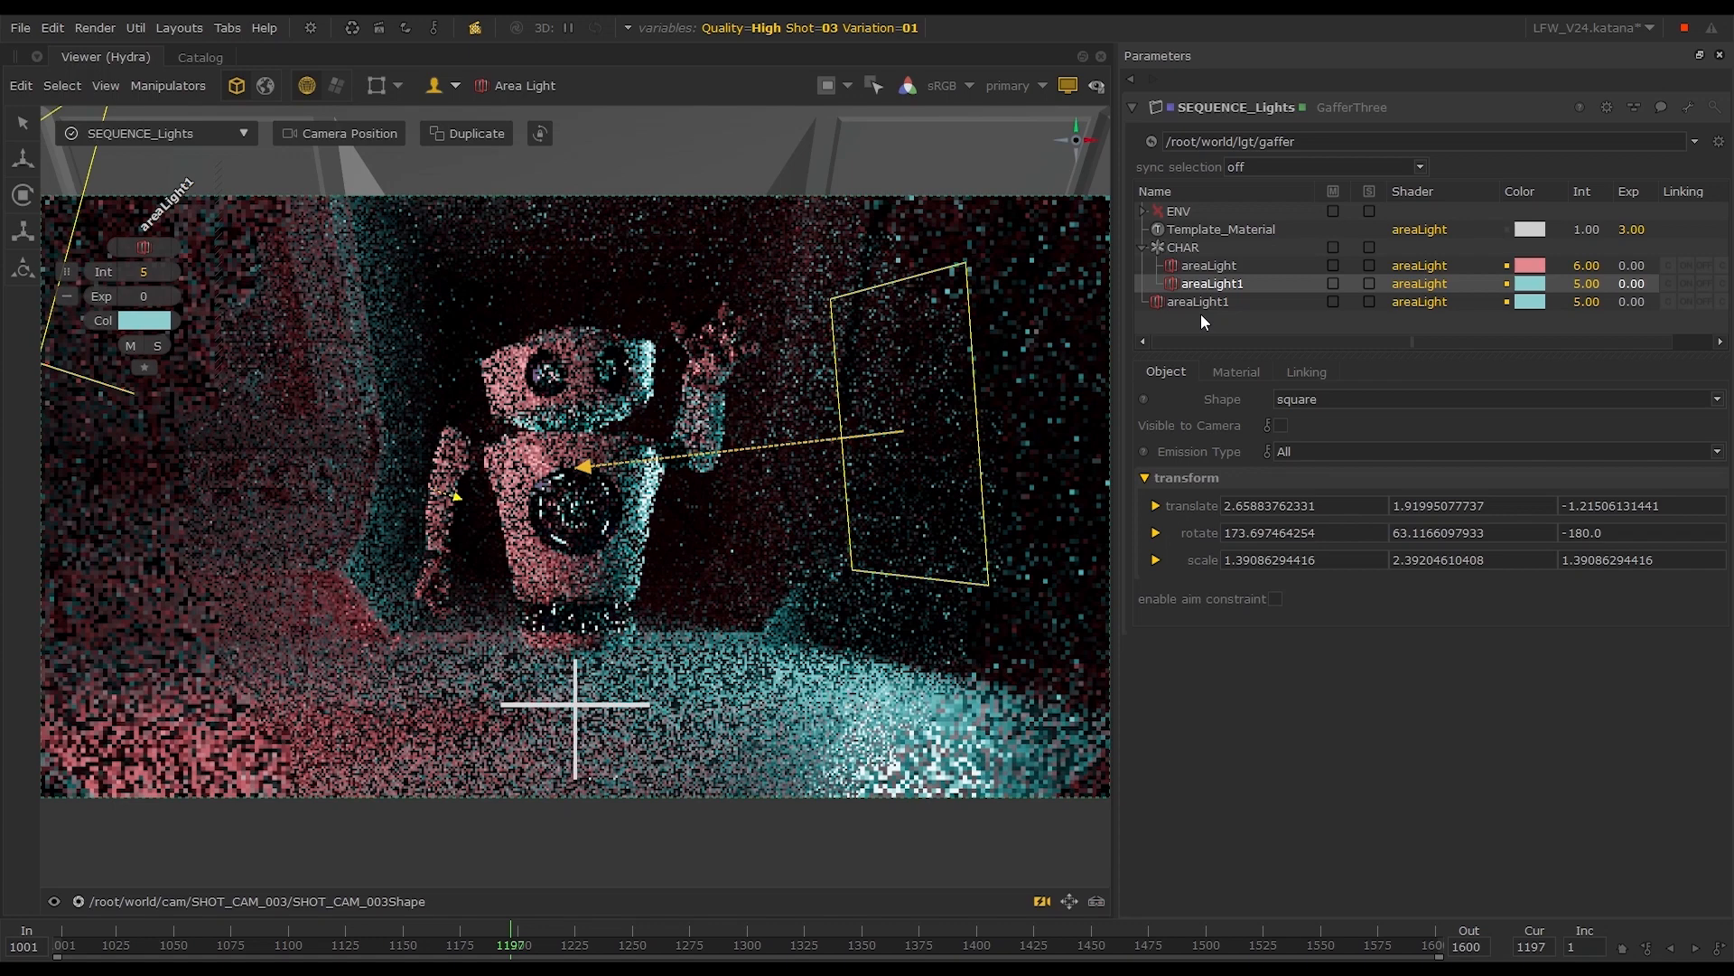
# Select the standalone areaLight1 and position it above the robot, shining down onto its head
pyautogui.click(493, 85)
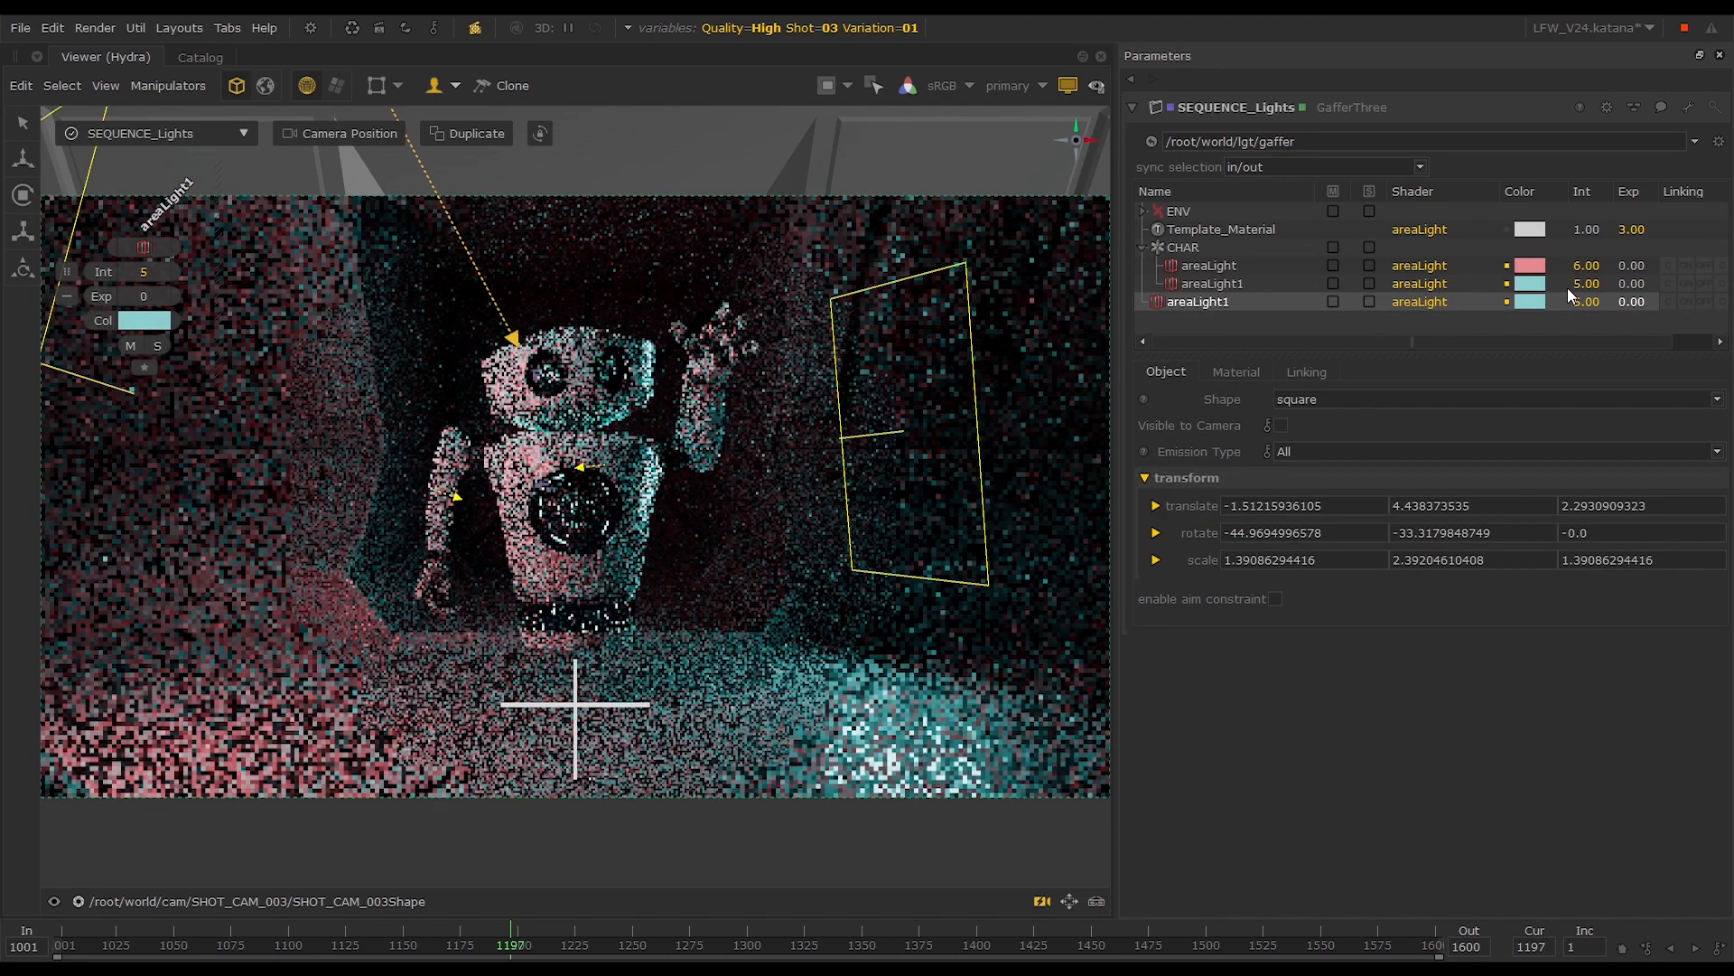
pyautogui.click(510, 85)
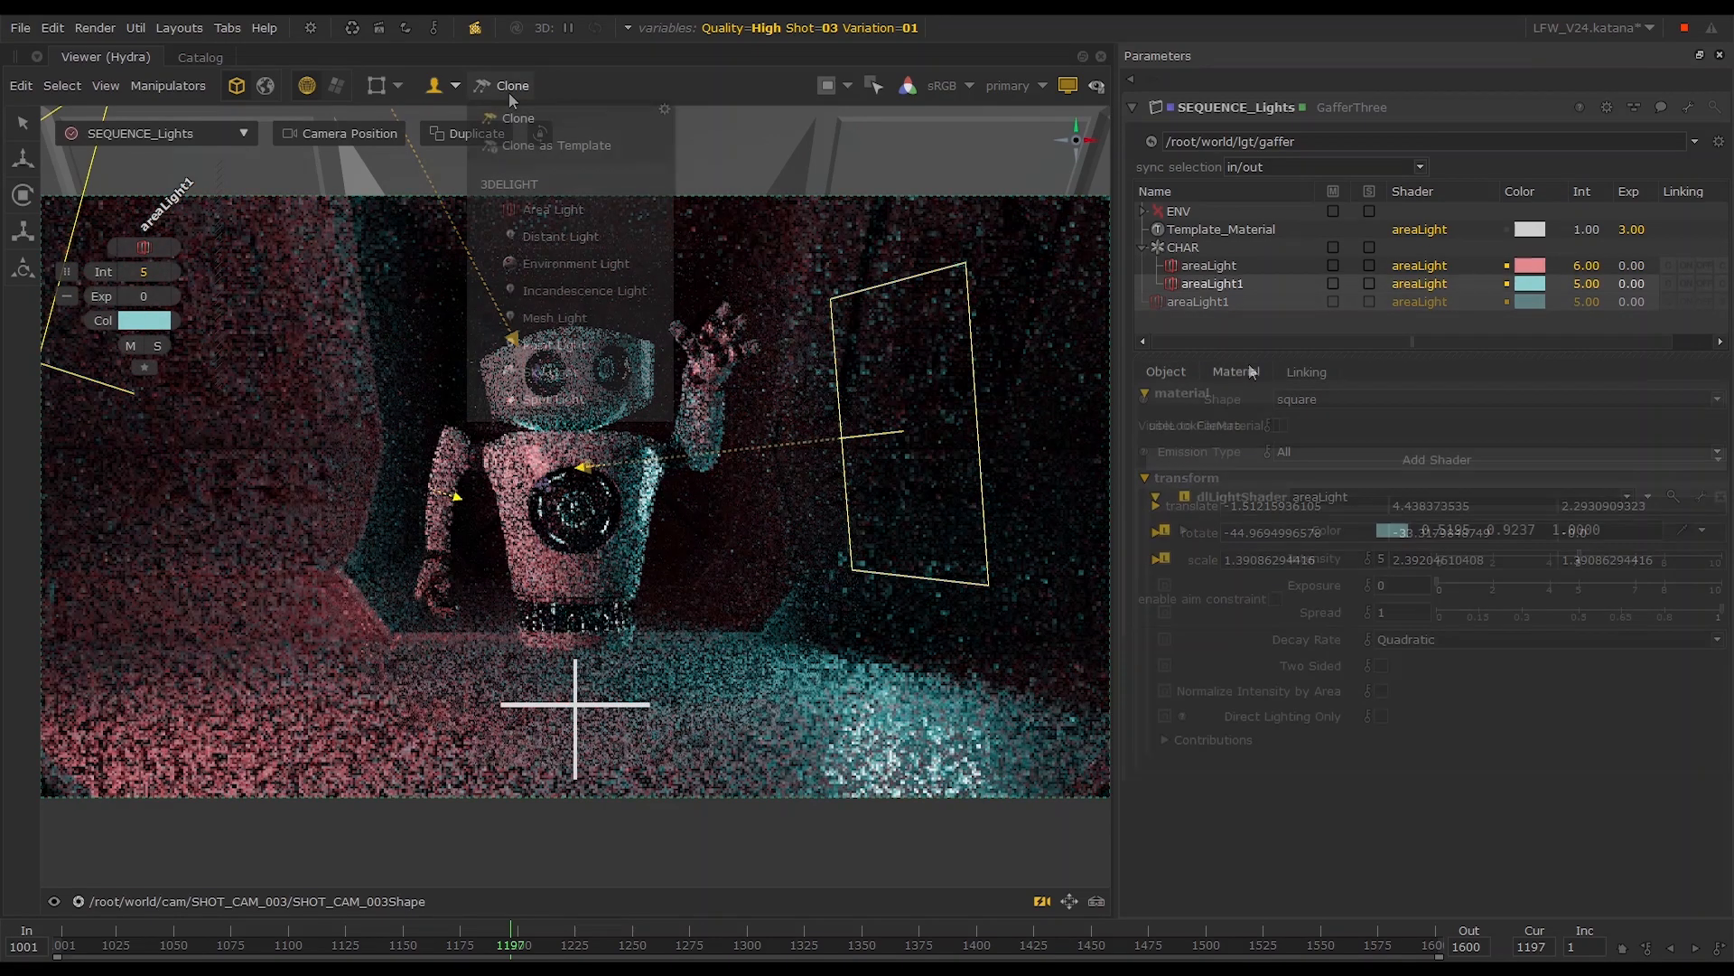
# Clone the cyan light as template 'tm' and select it as the shader for both areaLight1 lights
pyautogui.click(552, 145)
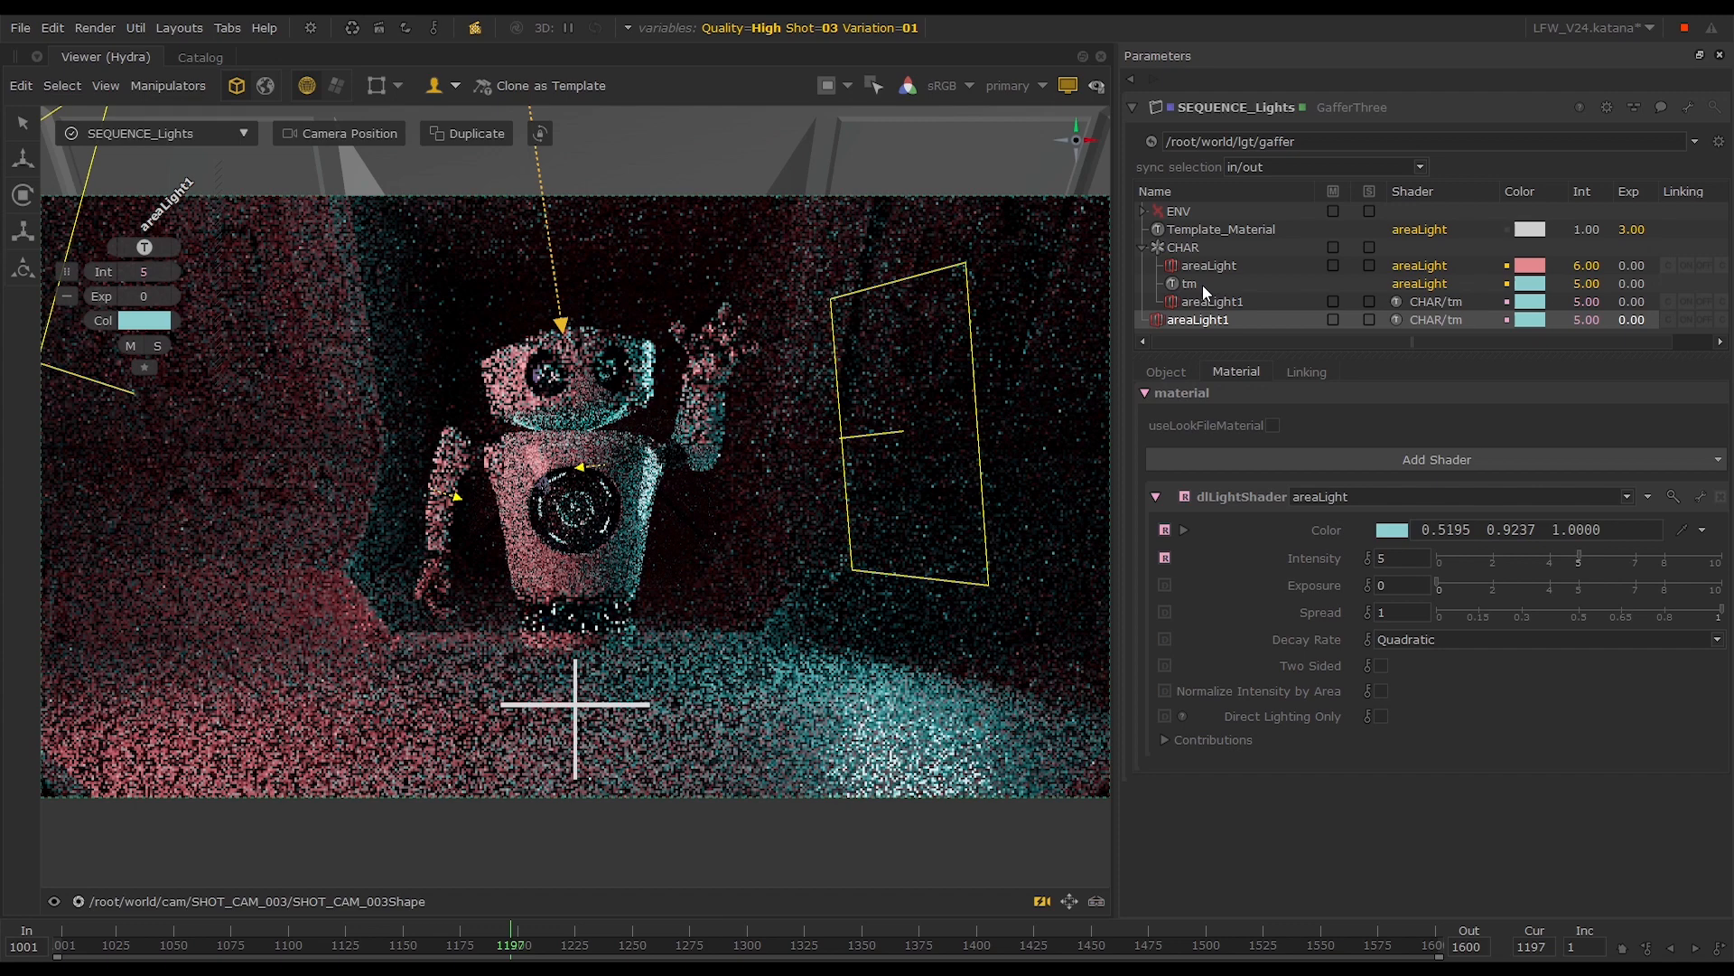
pyautogui.click(1189, 283)
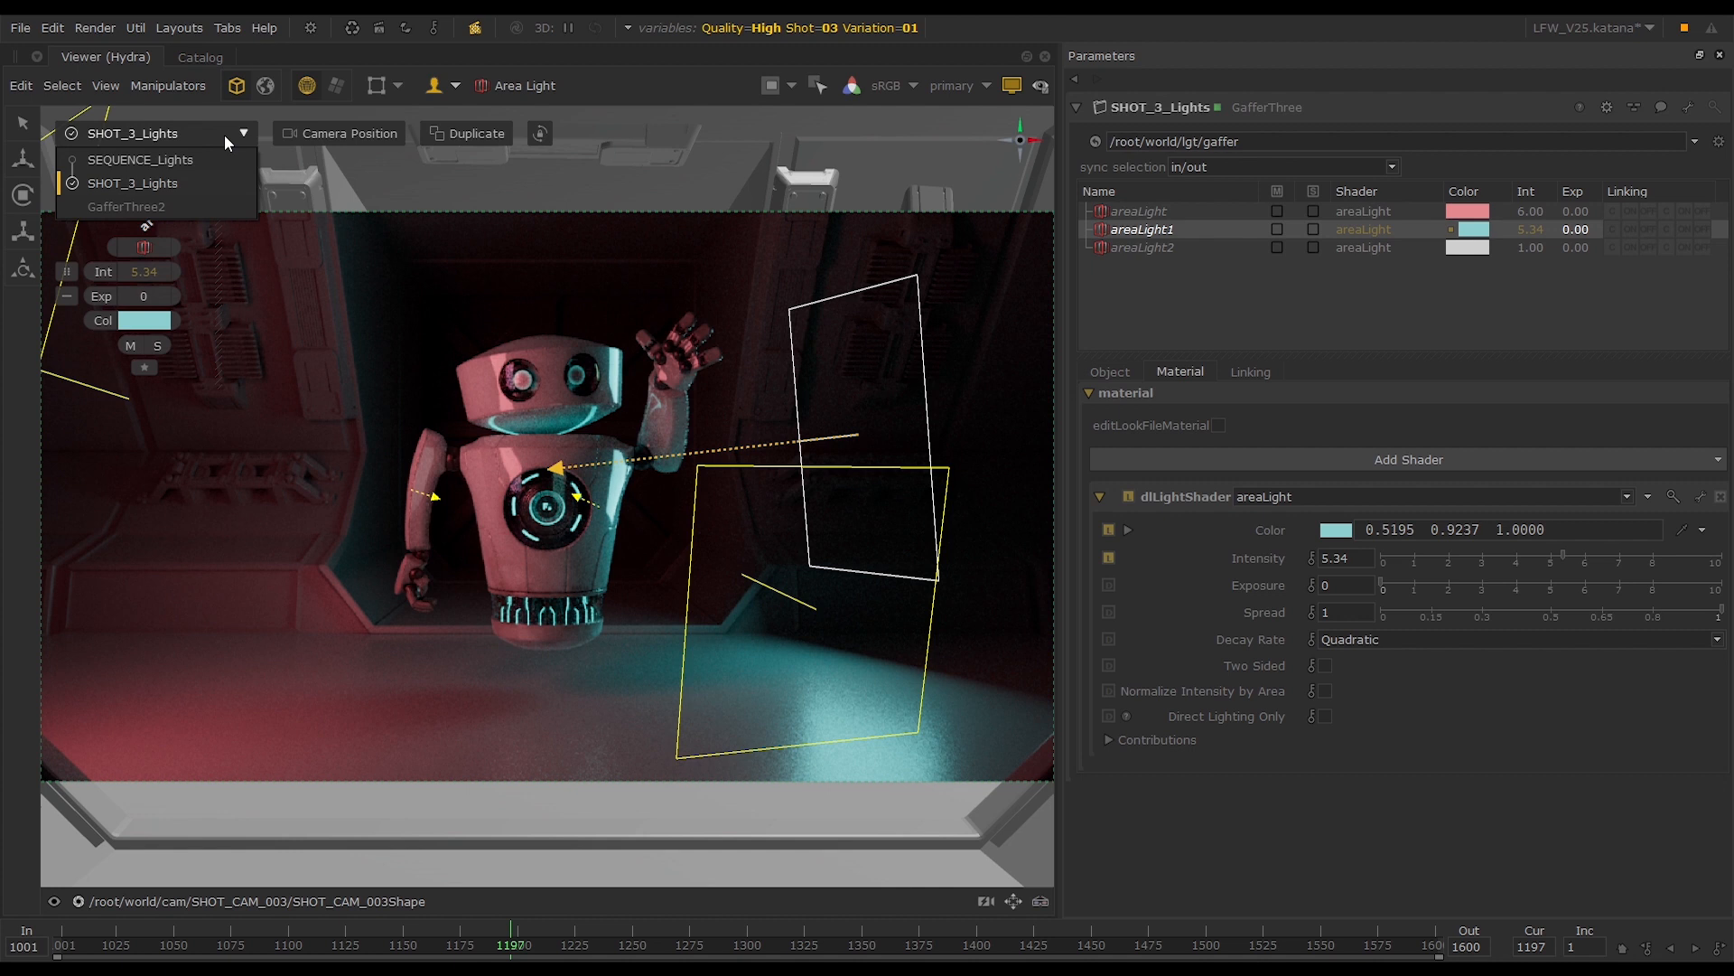
pyautogui.moveTo(198, 150)
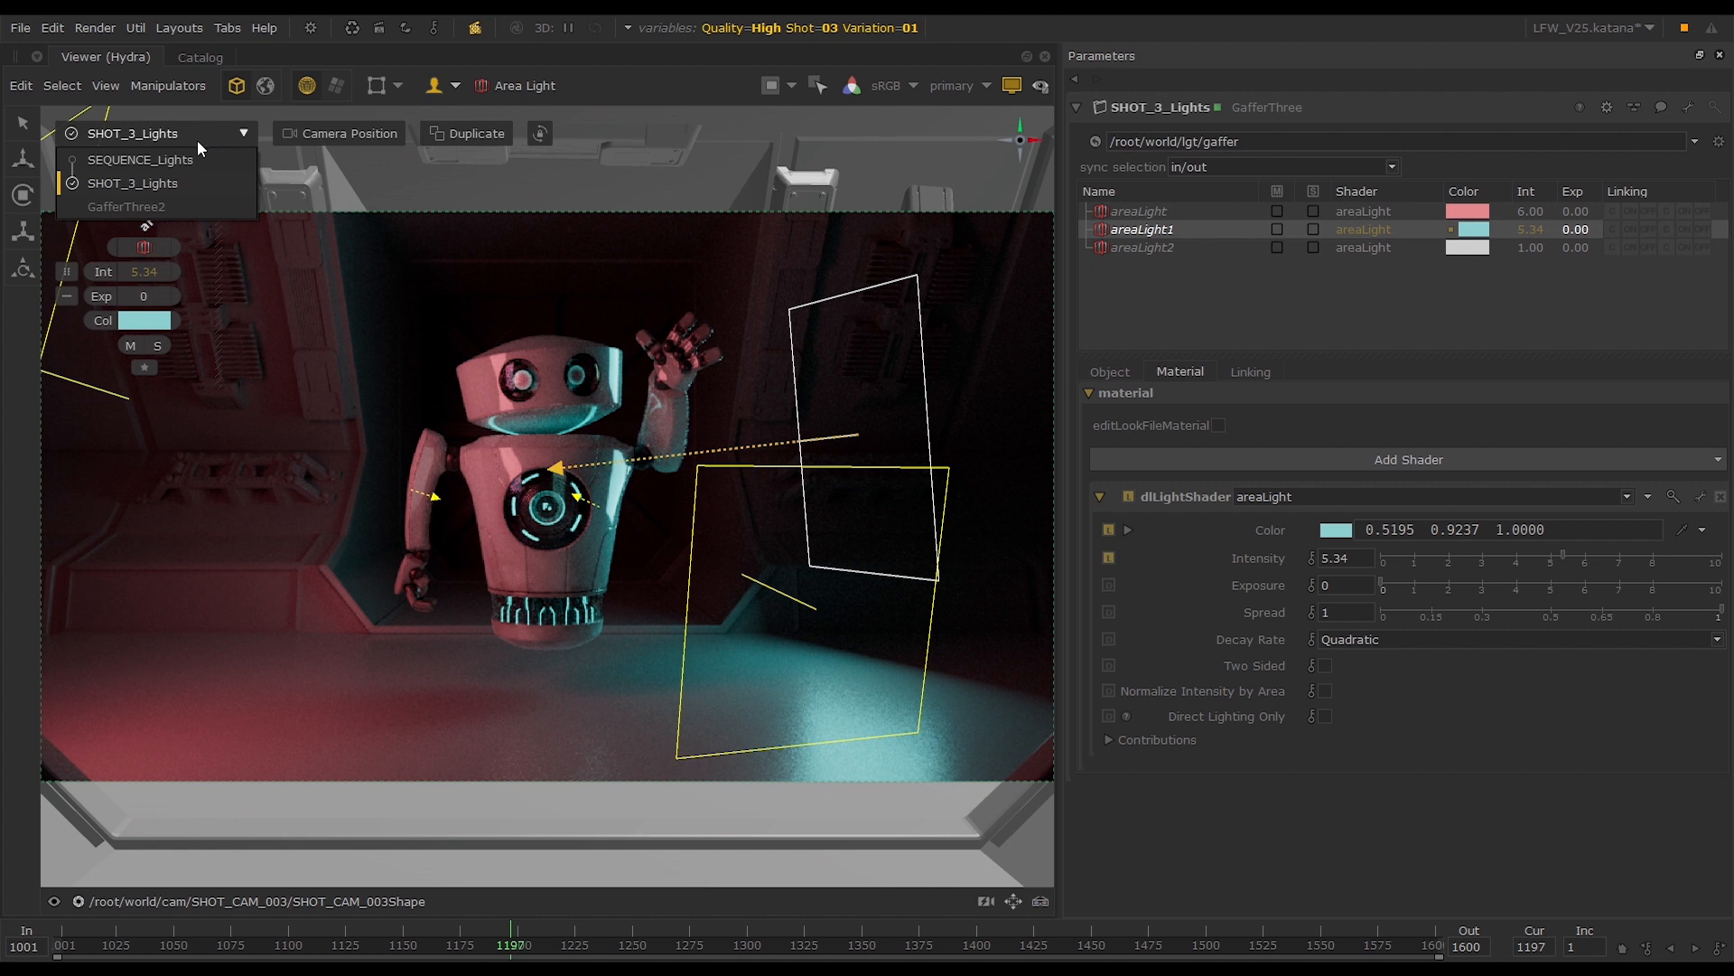
# Cycle the rigs back to SHOT_3_Lights and raise the cyan areaLight1 intensity from 5.34 to 6.64
pyautogui.click(139, 159)
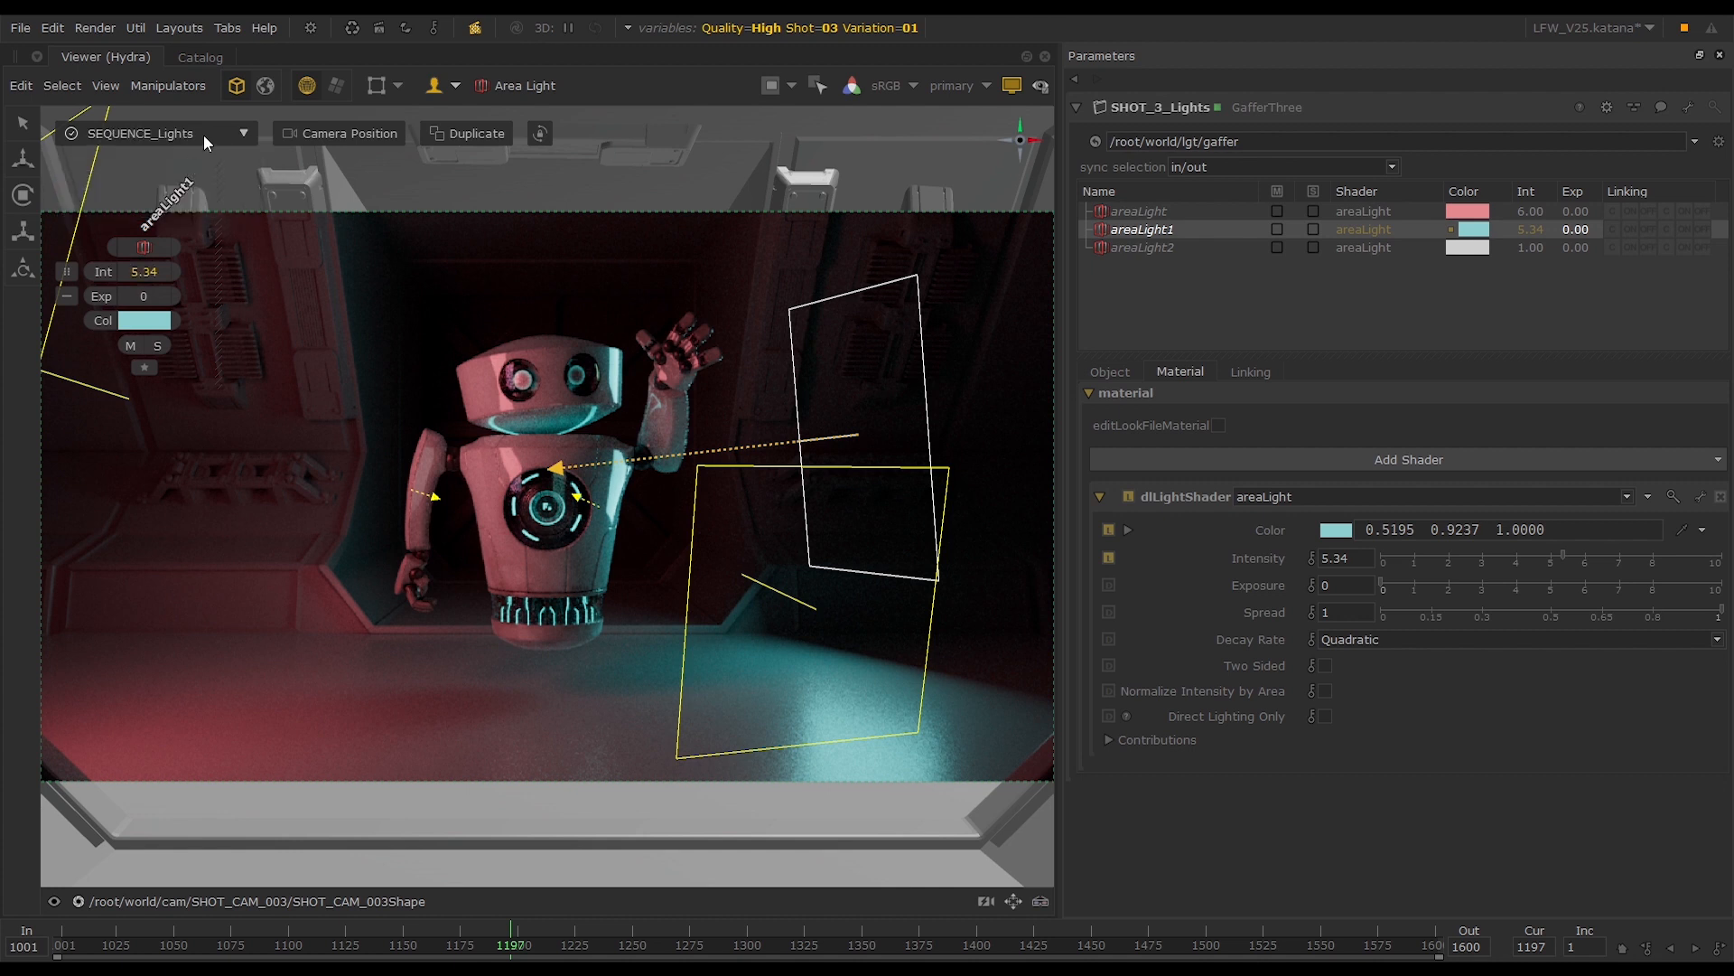
pyautogui.click(155, 132)
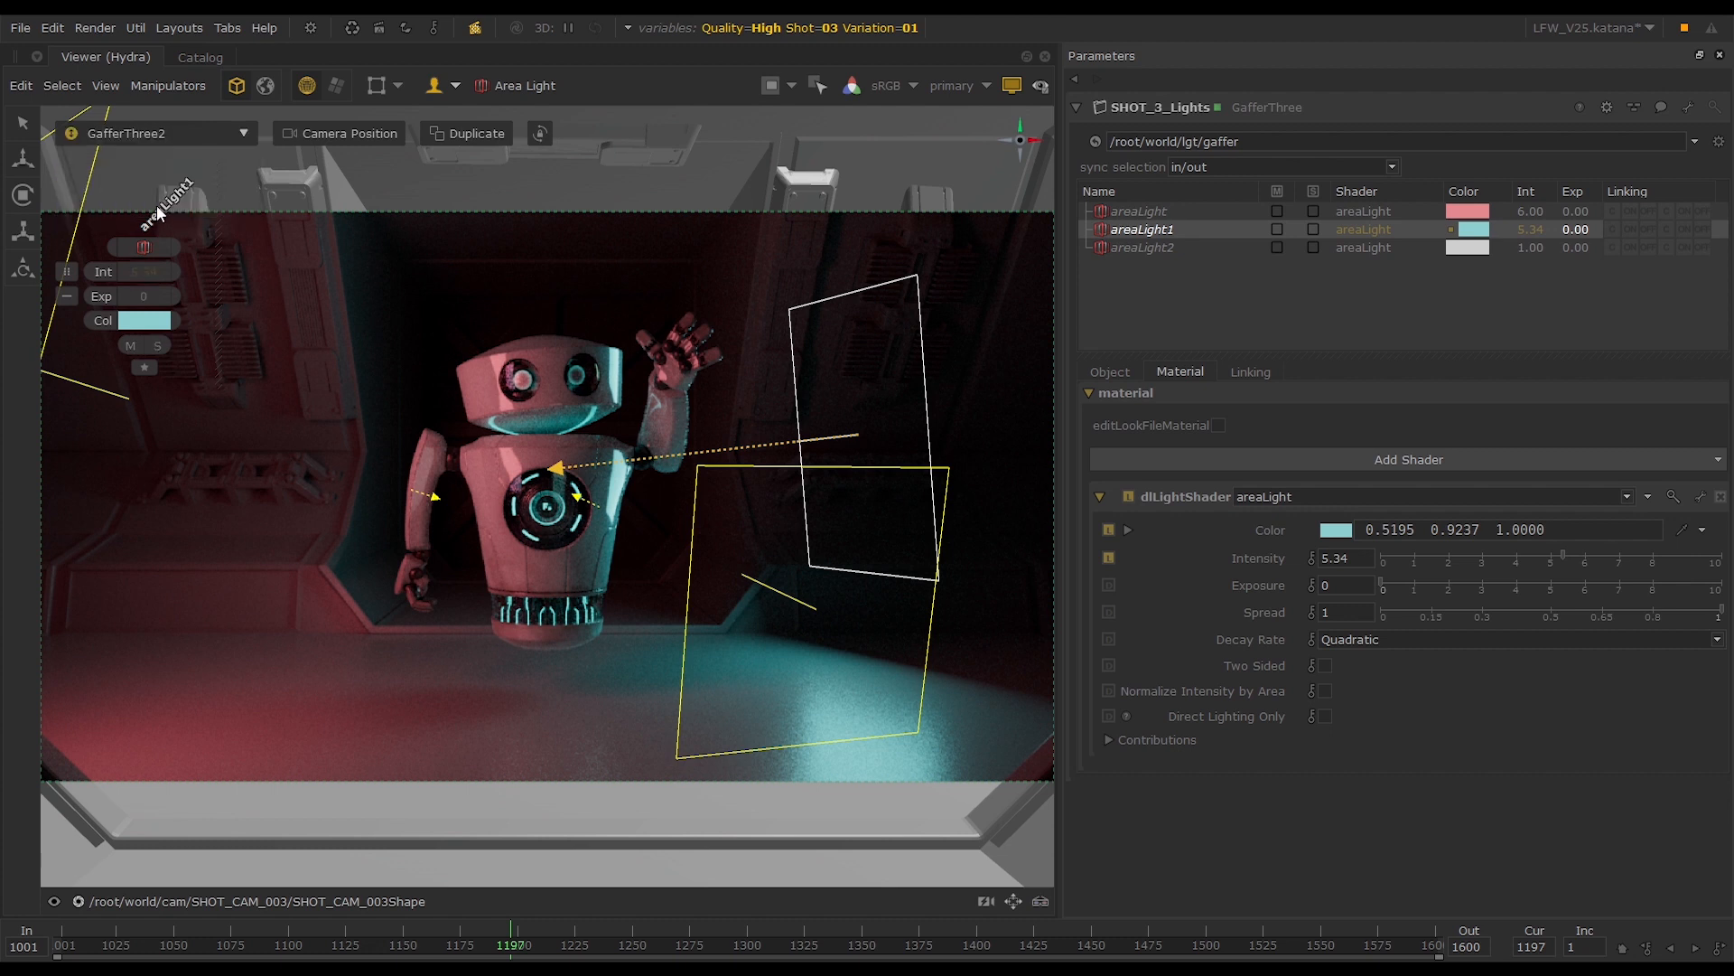
pyautogui.moveTo(73, 139)
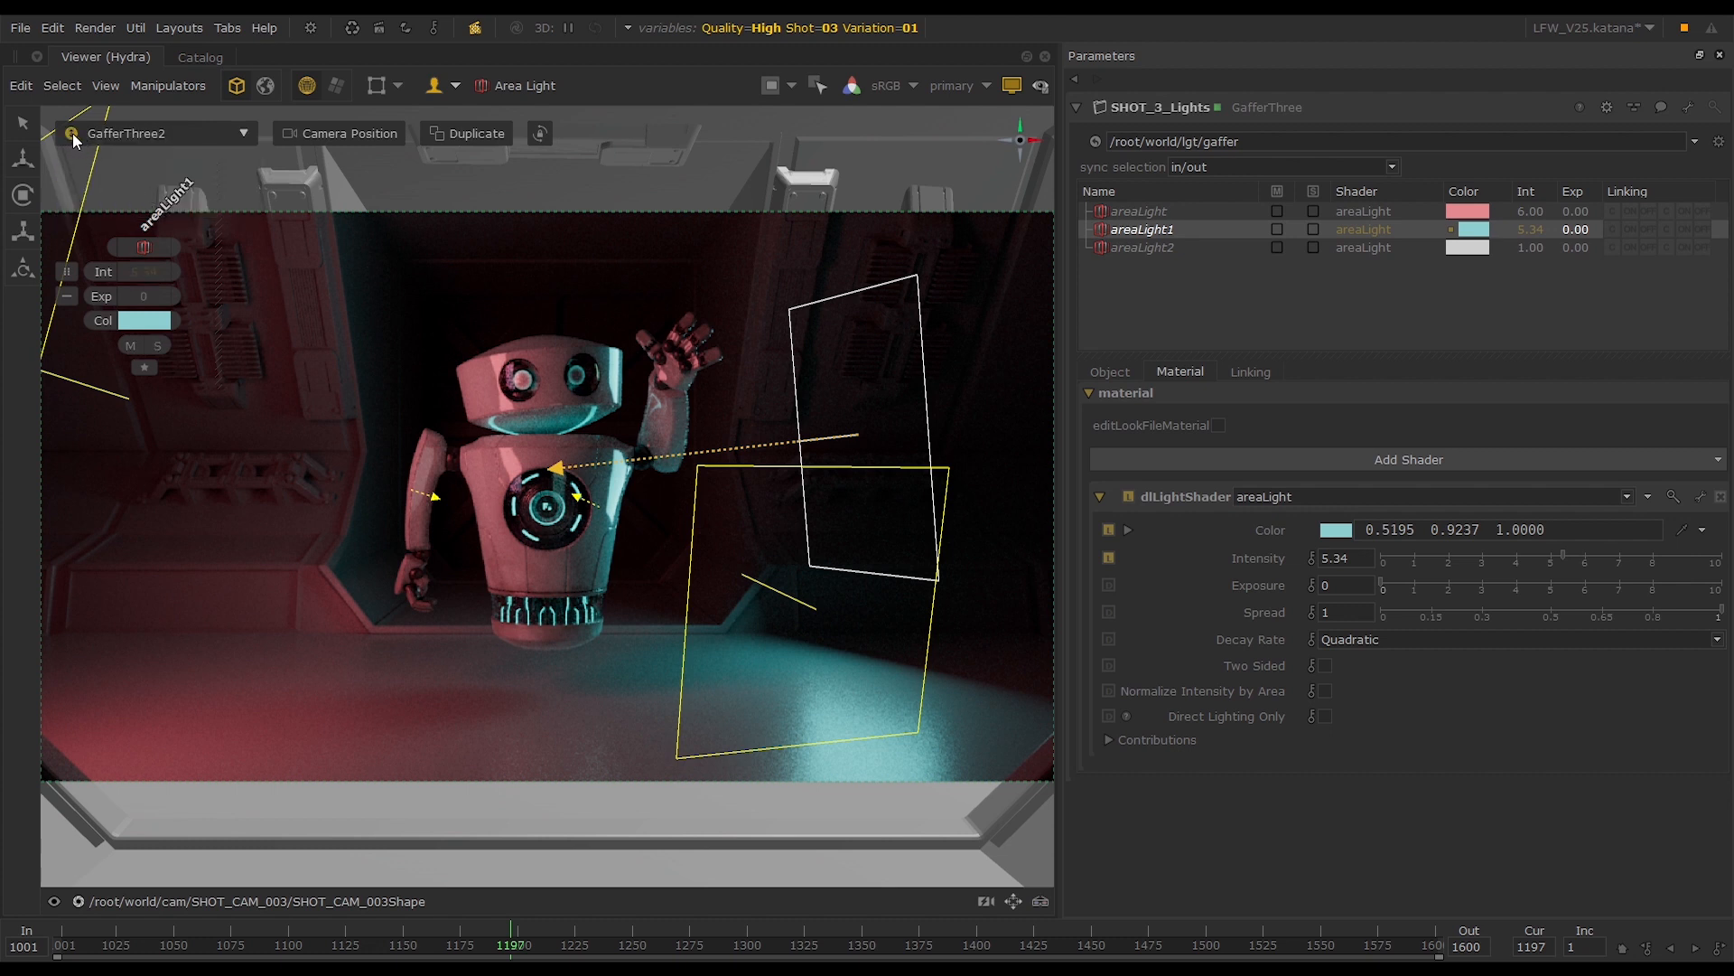
pyautogui.click(161, 132)
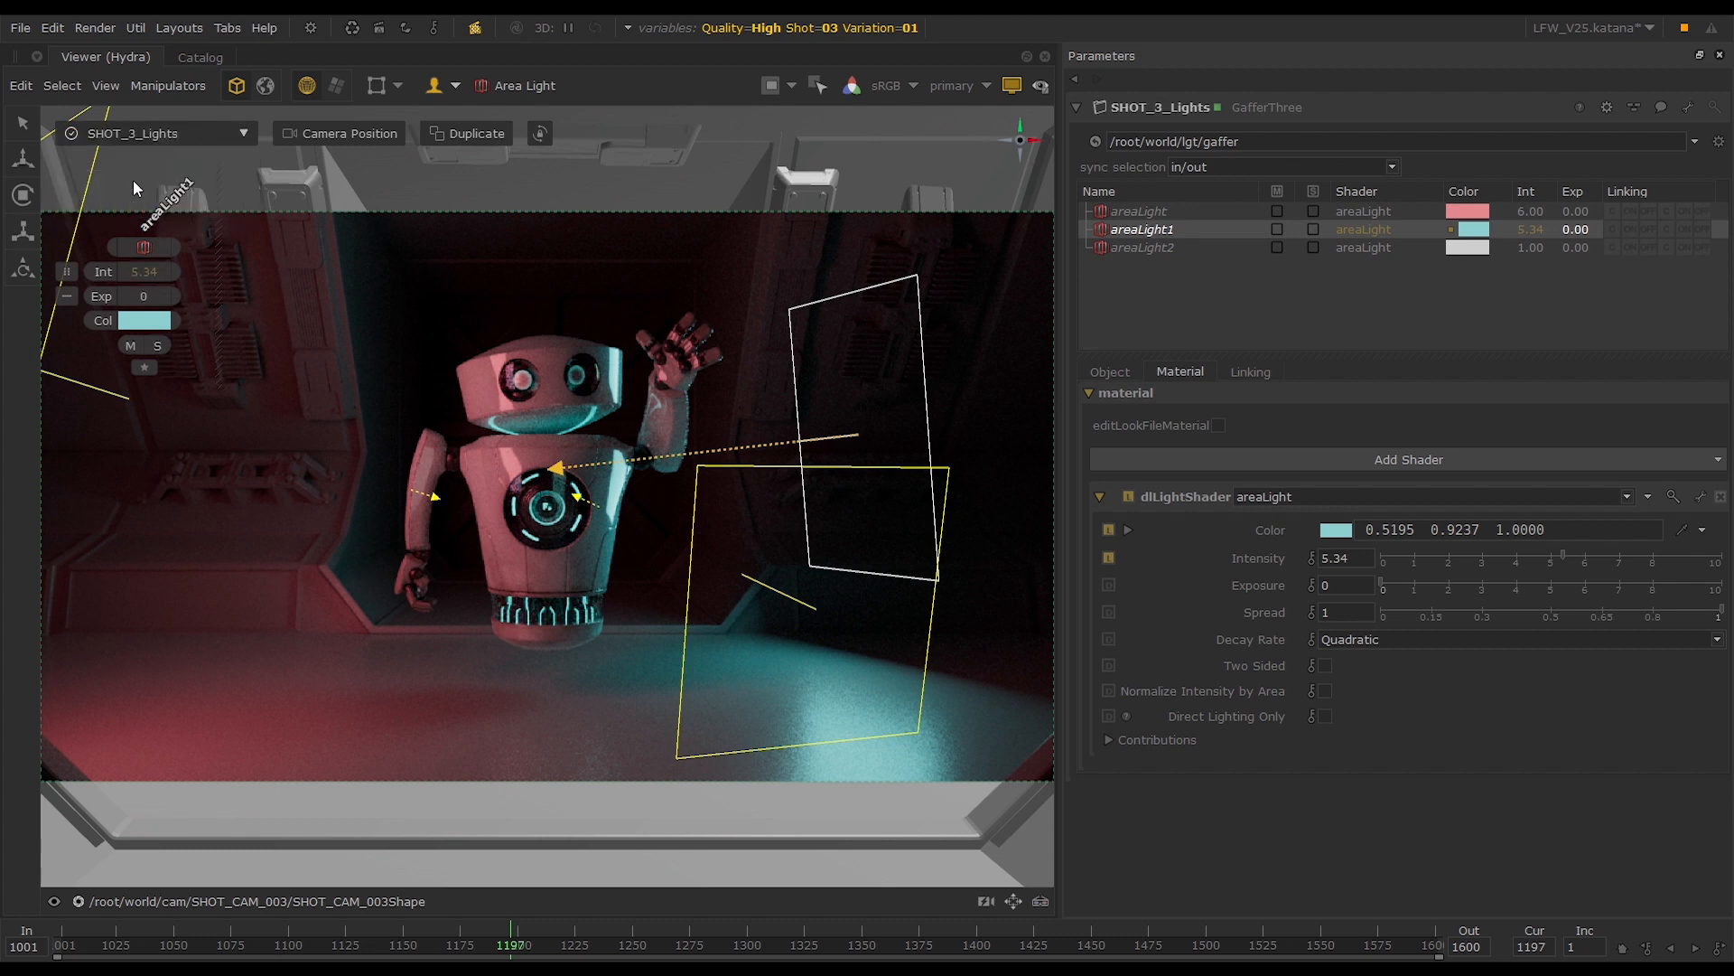
pyautogui.moveTo(145, 271); pyautogui.dragTo(156, 271)
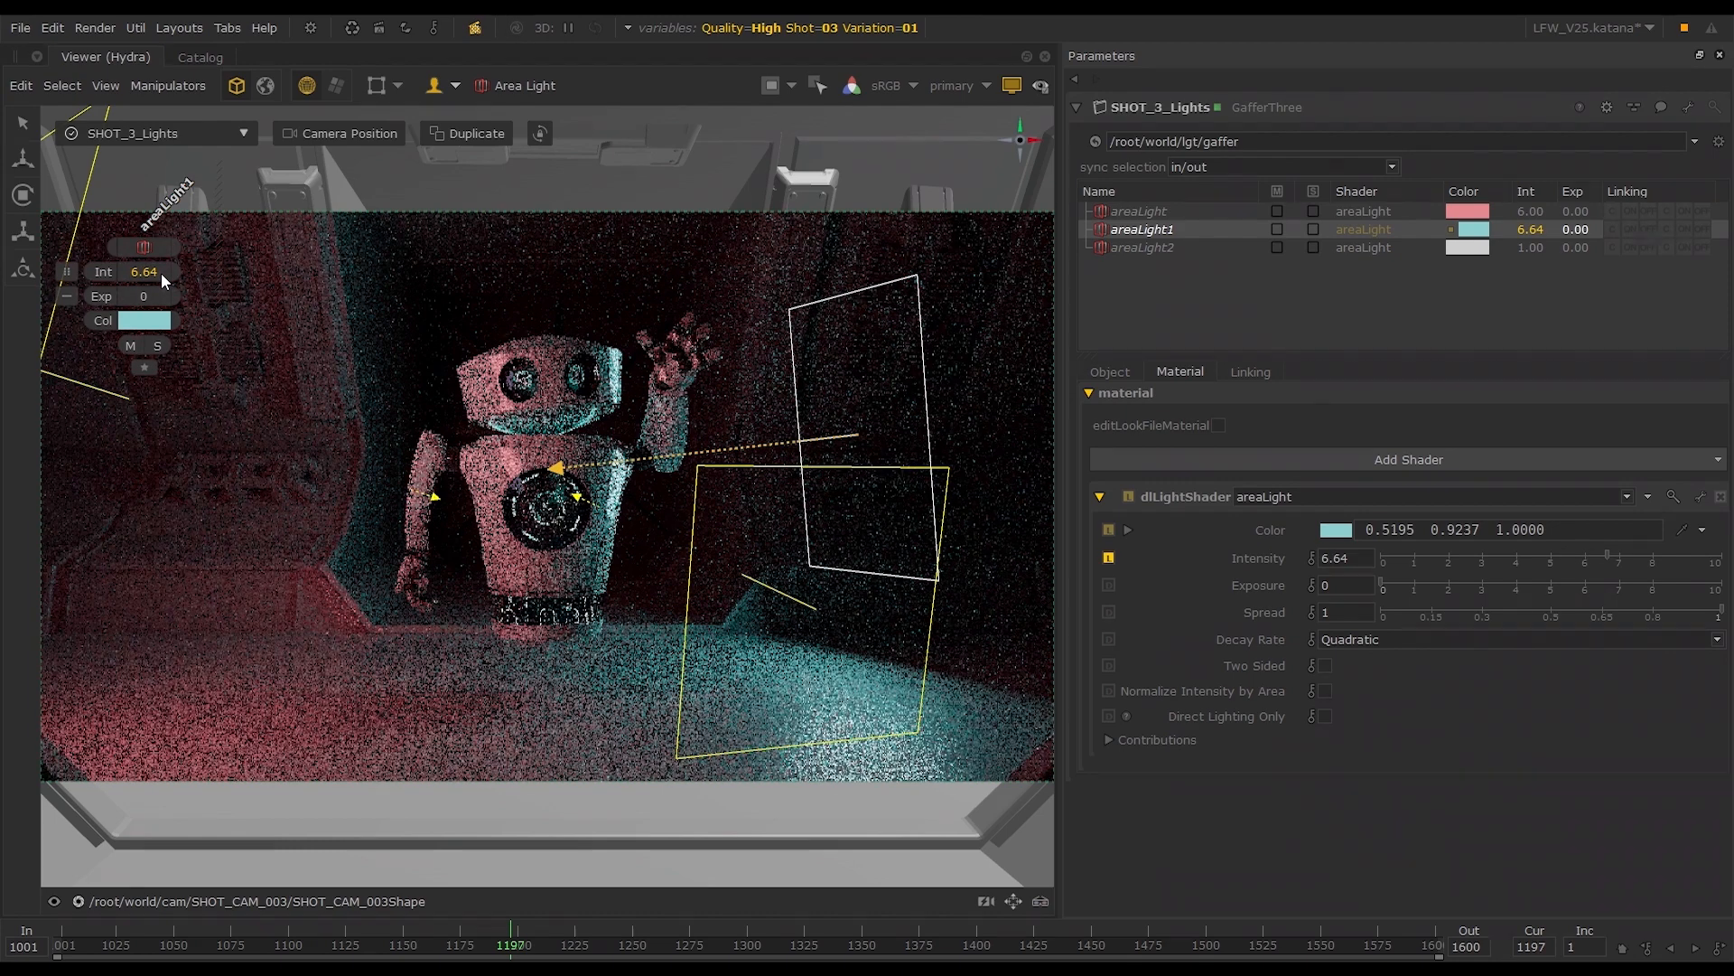